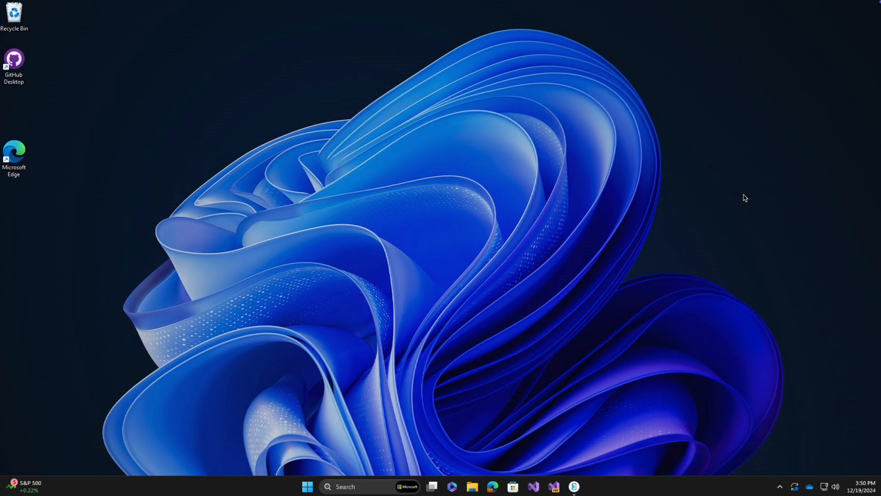
Step: Pick the .NET MAUI App template via a 'maui' search and name it BestMauiAppEver
{"action": "left_click", "coordinate": [534, 487]}
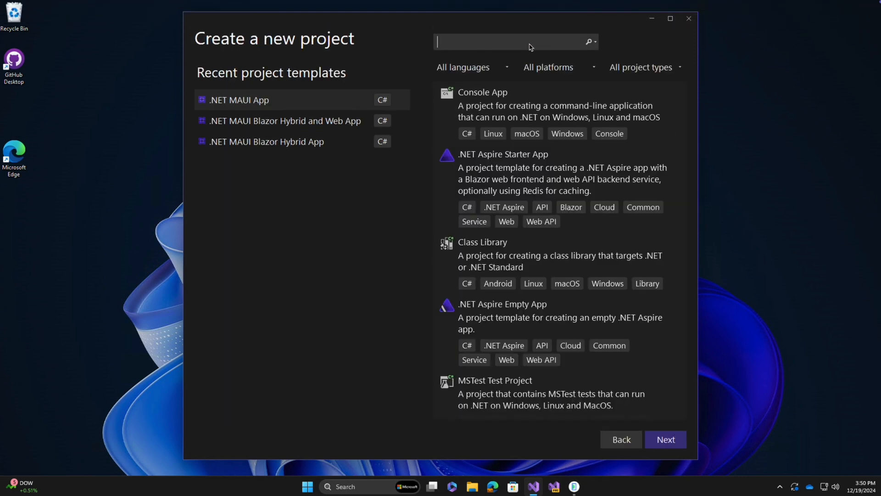
{"action": "type", "text": "maui"}
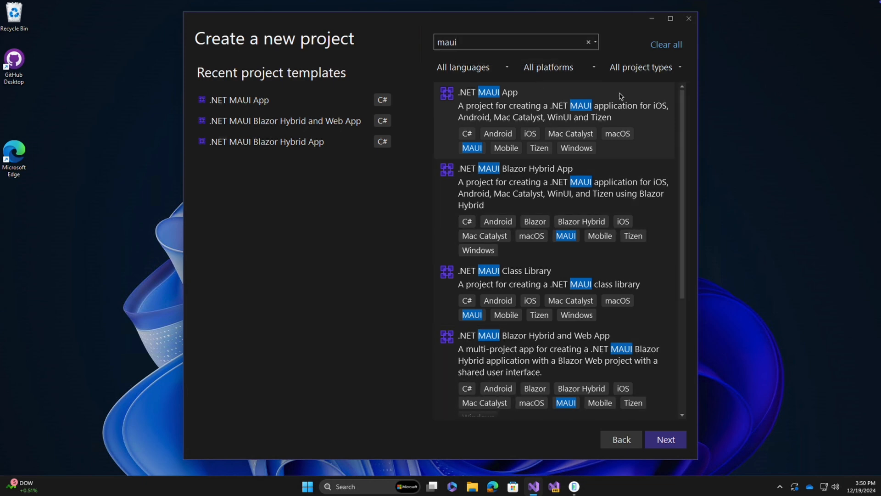
{"action": "mouse_move", "coordinate": [643, 110]}
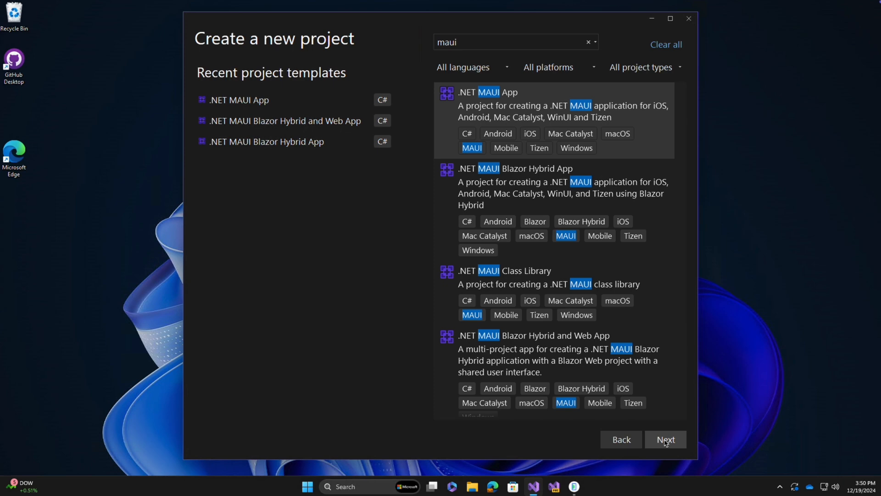
{"action": "left_click", "coordinate": [666, 439]}
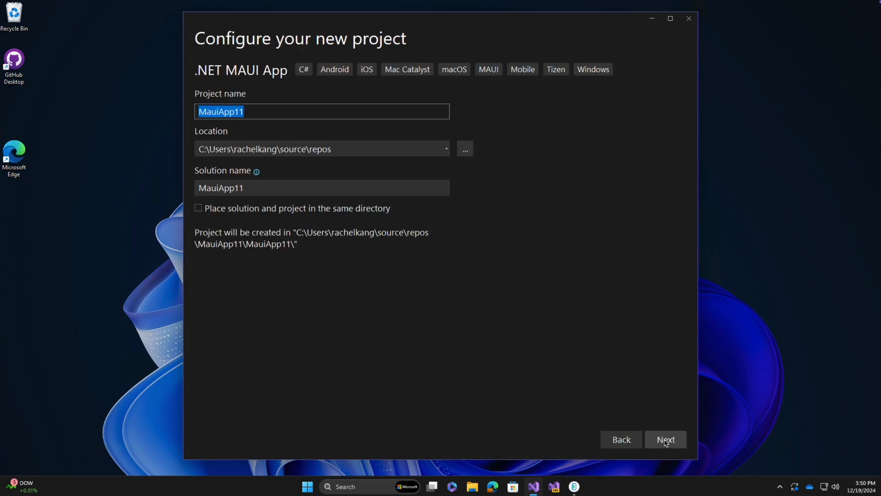
{"action": "type", "text": "BestMauiAppEver"}
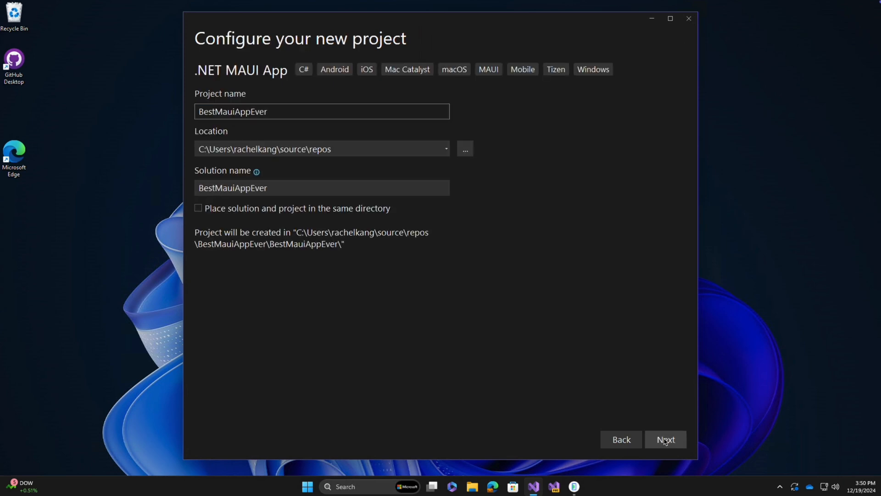
Step: Create BestMauiAppEver on .NET 9.0 with Include sample content enabled
{"action": "left_click", "coordinate": [666, 439]}
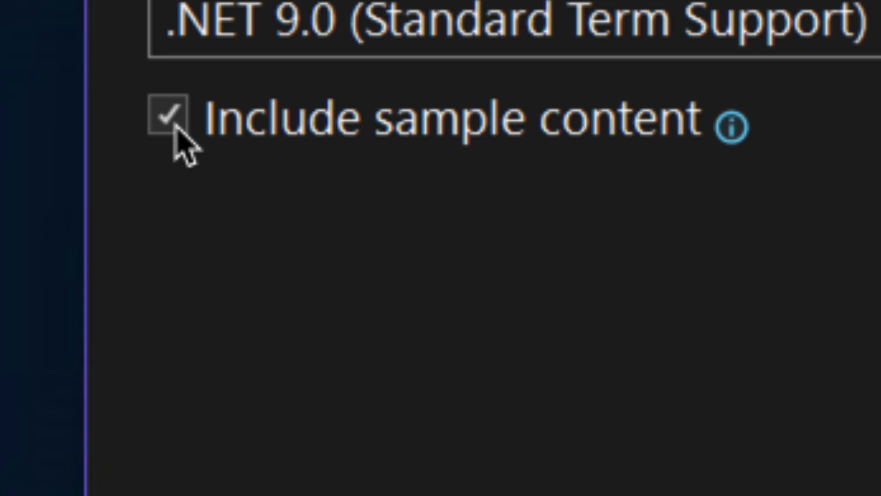
{"action": "left_click", "coordinate": [168, 118]}
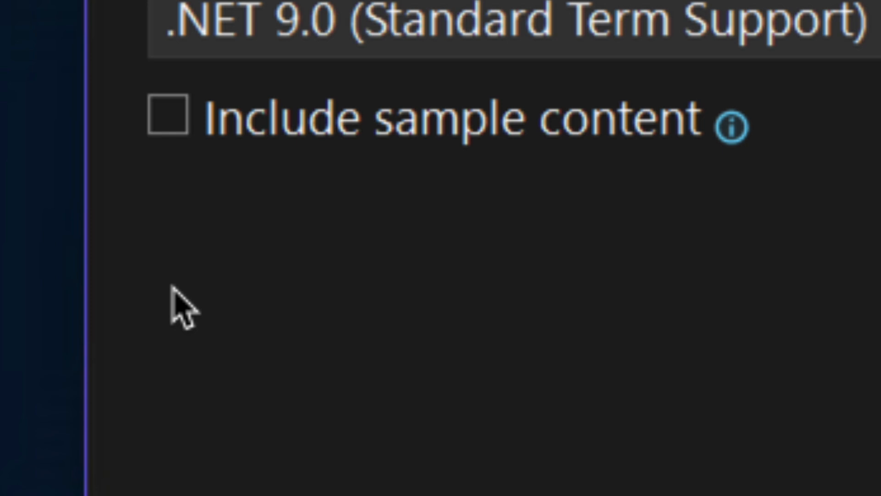
{"action": "left_click", "coordinate": [167, 118]}
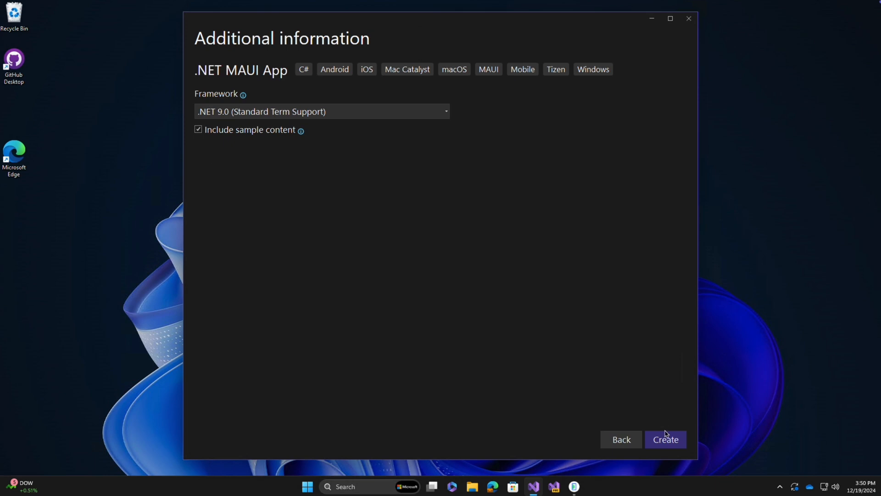
{"action": "left_click", "coordinate": [666, 439]}
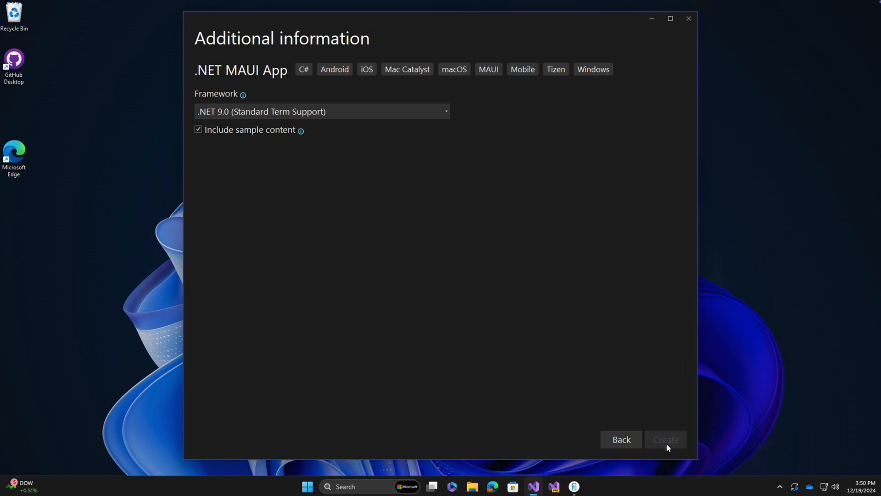
Step: Open MauiProgram.cs from Solution Explorer once the project loads
{"action": "left_click", "coordinate": [665, 439]}
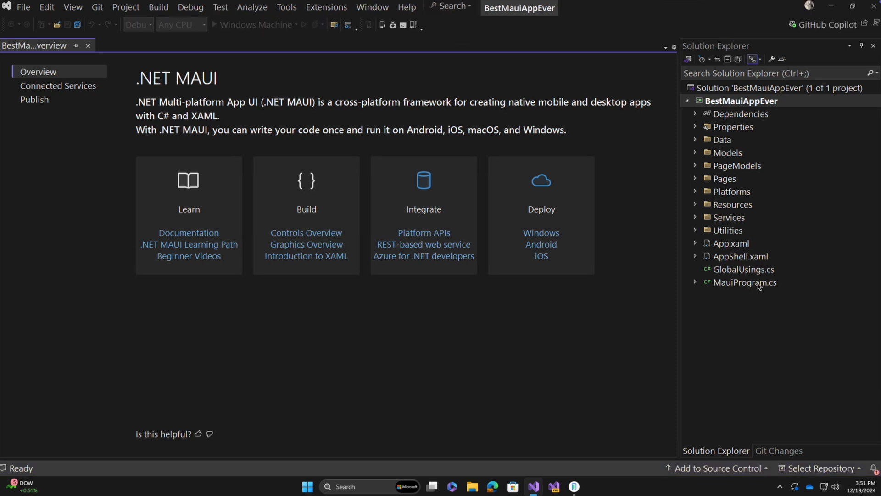
{"action": "double_click", "coordinate": [745, 282]}
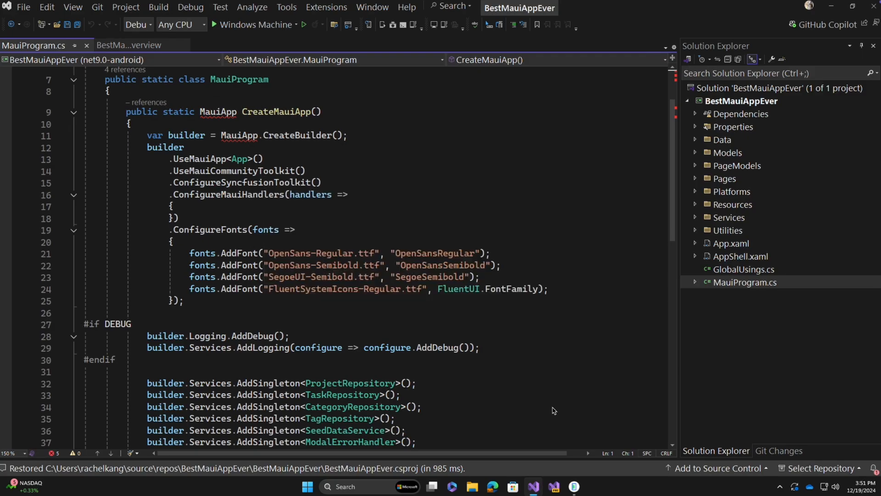
Step: Bring the Android Emulator with the running sample to-do app to the front
{"action": "left_click", "coordinate": [574, 487]}
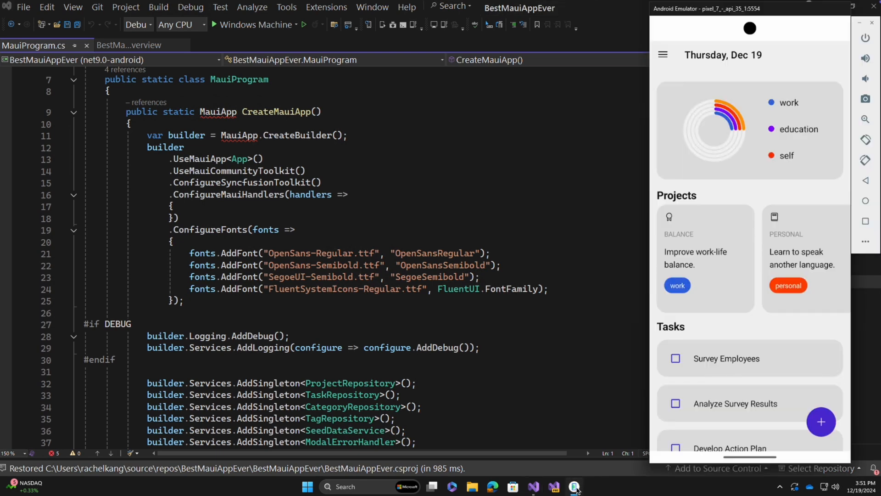
{"action": "mouse_move", "coordinate": [786, 195]}
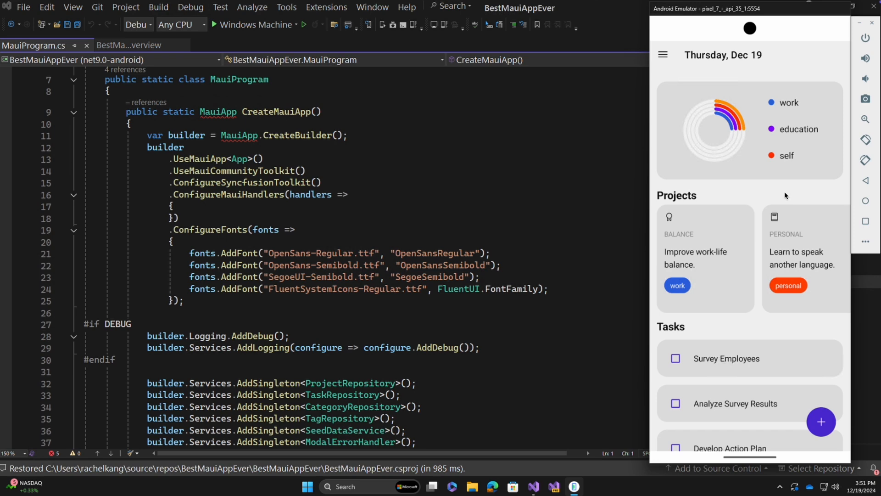
{"action": "mouse_move", "coordinate": [684, 93]}
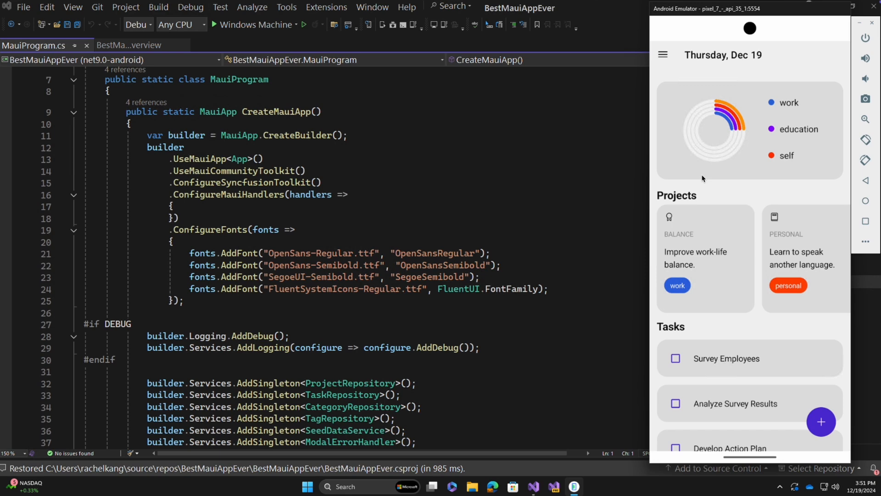
{"action": "mouse_move", "coordinate": [744, 202]}
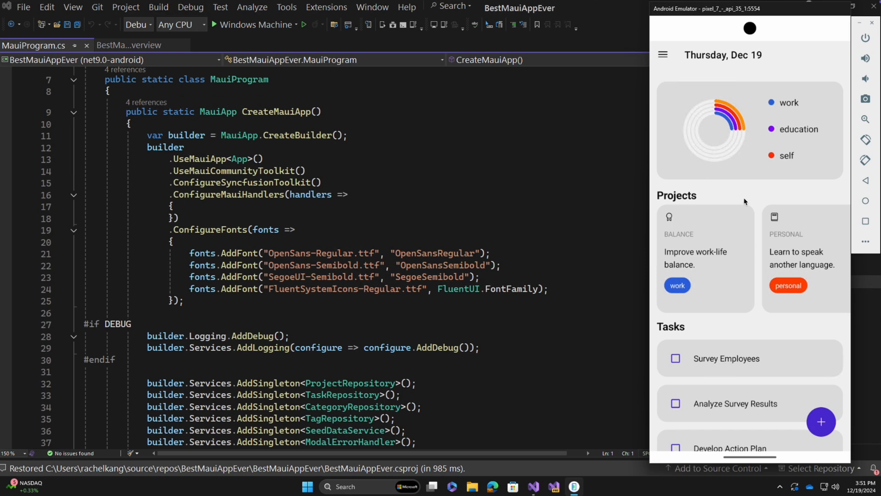